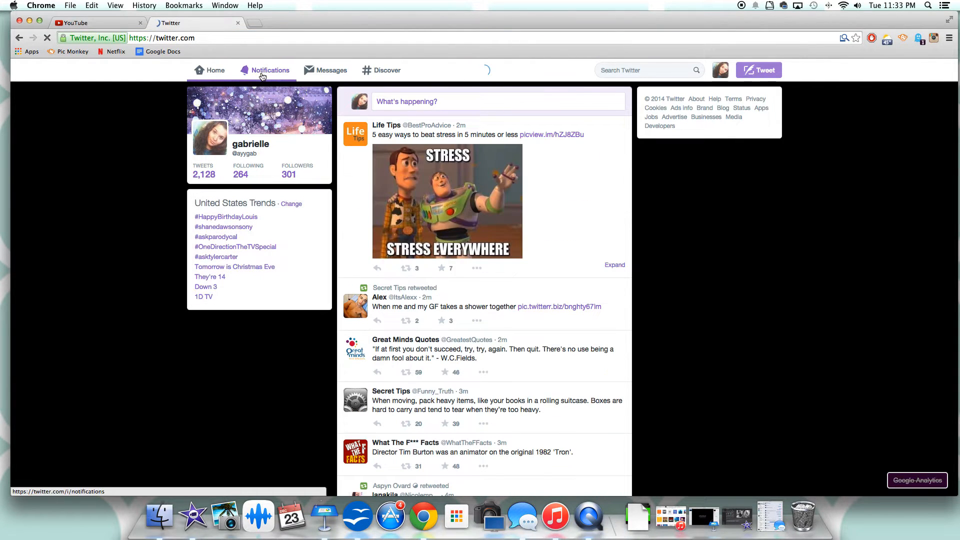
Show the Twitter notifications page with recent likes and follows in Chrome
{"action": "left_click", "coordinate": [270, 70]}
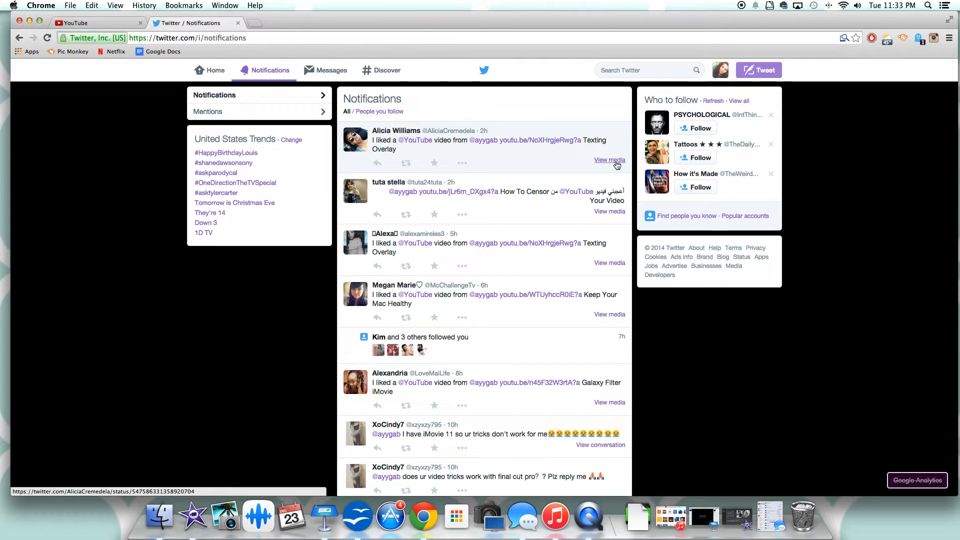
{"action": "mouse_move", "coordinate": [249, 441]}
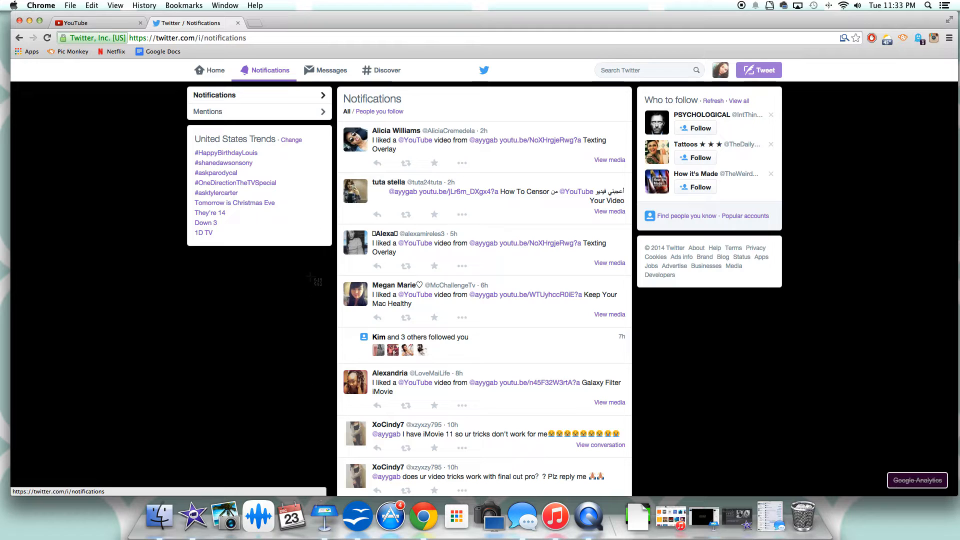
{"action": "mouse_move", "coordinate": [340, 119]}
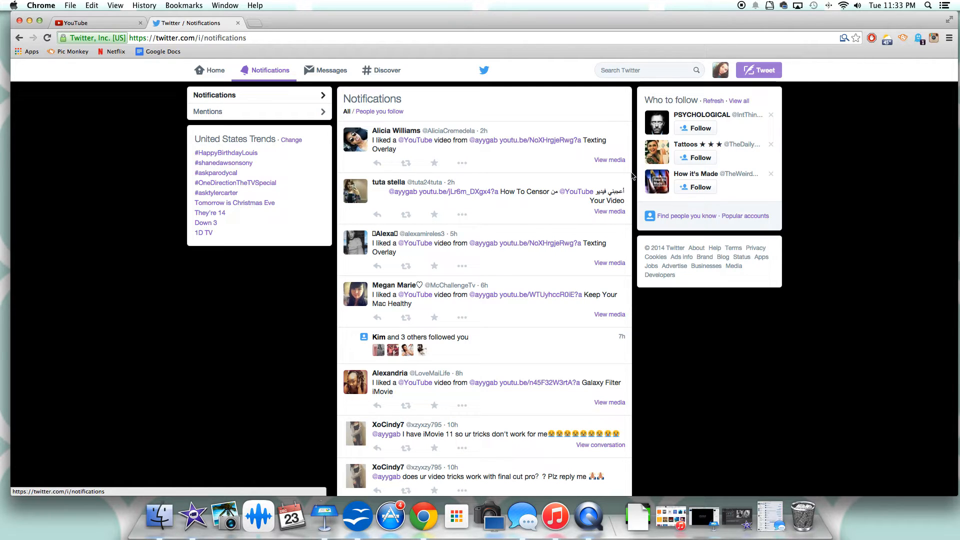
{"action": "mouse_move", "coordinate": [193, 515]}
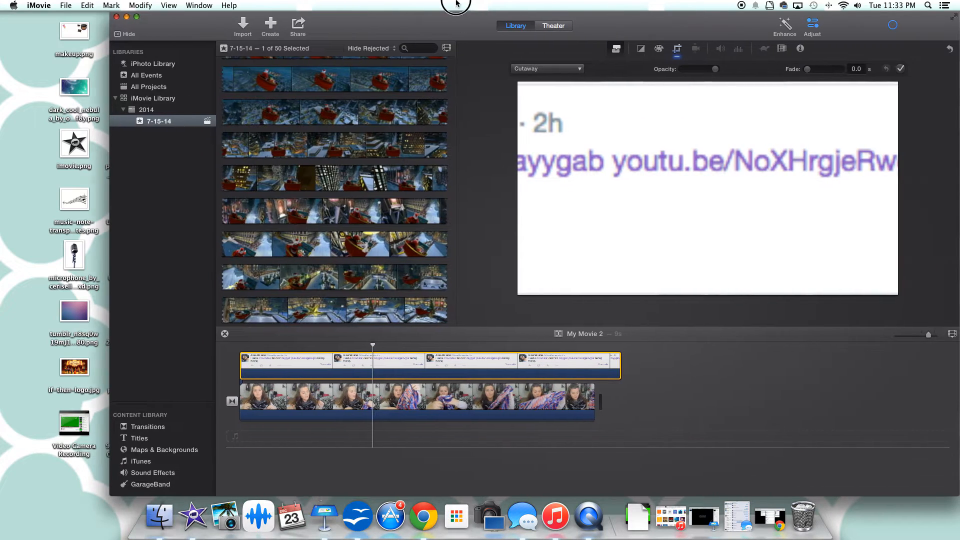
Switch the screenshot overlay style from Cutaway to Picture in Picture on the talking clip
{"action": "left_click", "coordinate": [546, 69]}
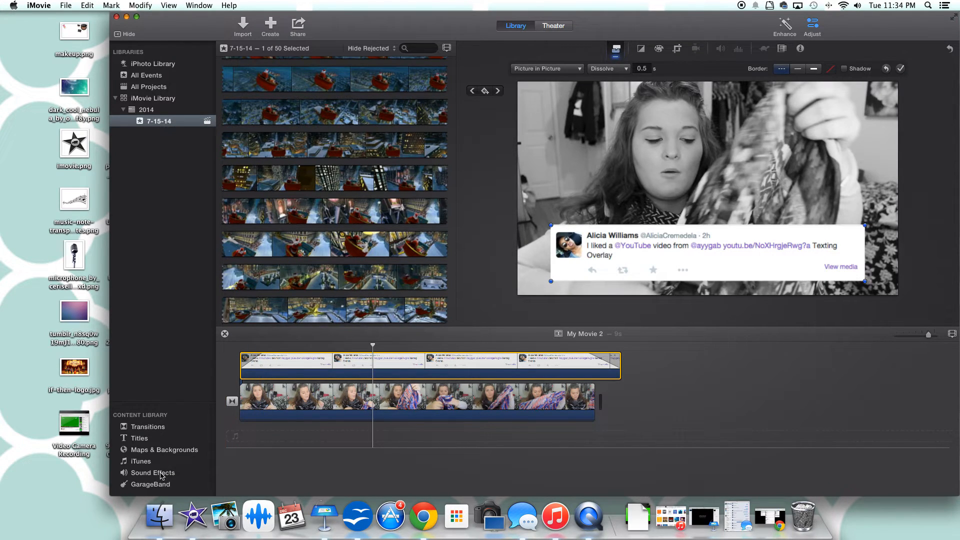
Audition Auto Open Door, Clank and Cash Register from the iMovie sound effects library
{"action": "left_click", "coordinate": [153, 472]}
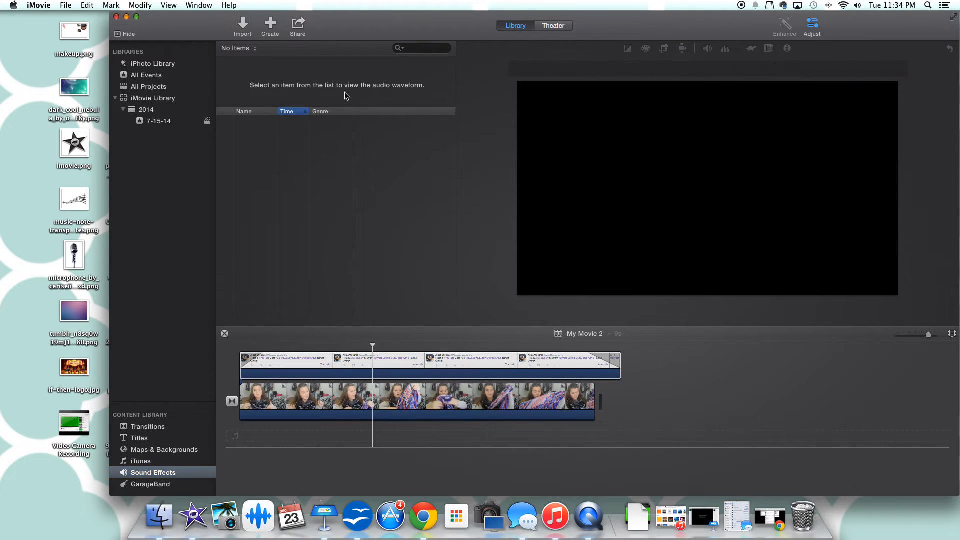
{"action": "left_click", "coordinate": [264, 129]}
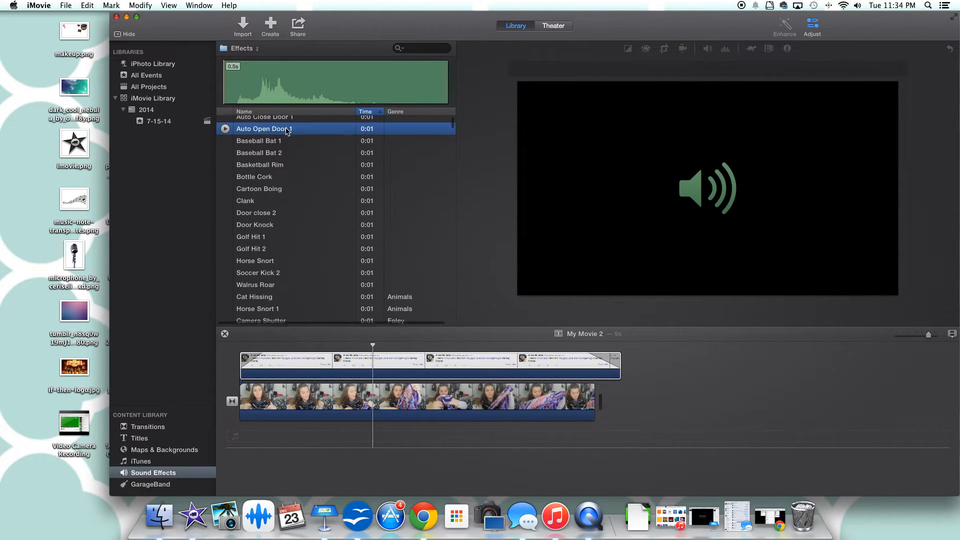
{"action": "left_click", "coordinate": [257, 160]}
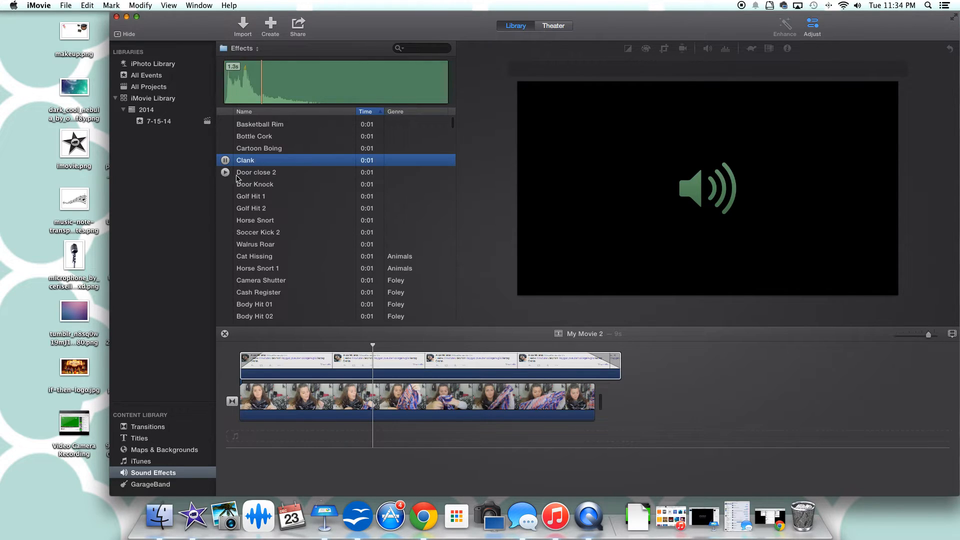
{"action": "scroll", "scroll_direction": "down", "scroll_amount": 3}
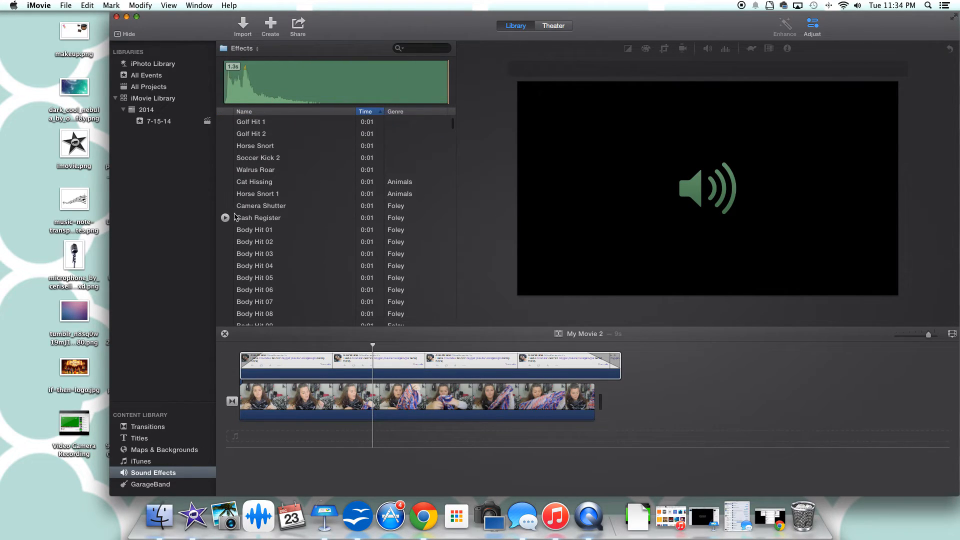
{"action": "left_click", "coordinate": [261, 206]}
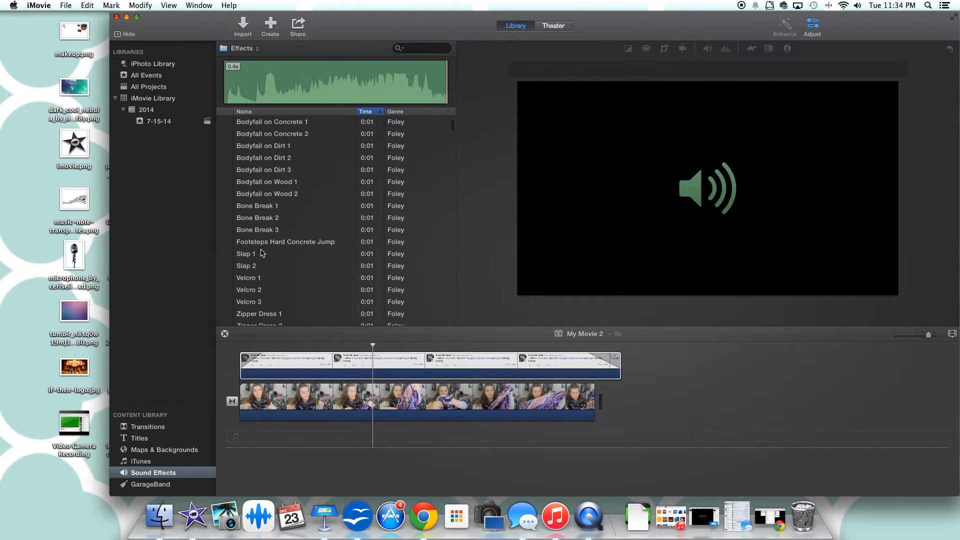
Audition the Thud and Click Off FX effects further down the list
{"action": "scroll", "scroll_direction": "down", "scroll_amount": 3}
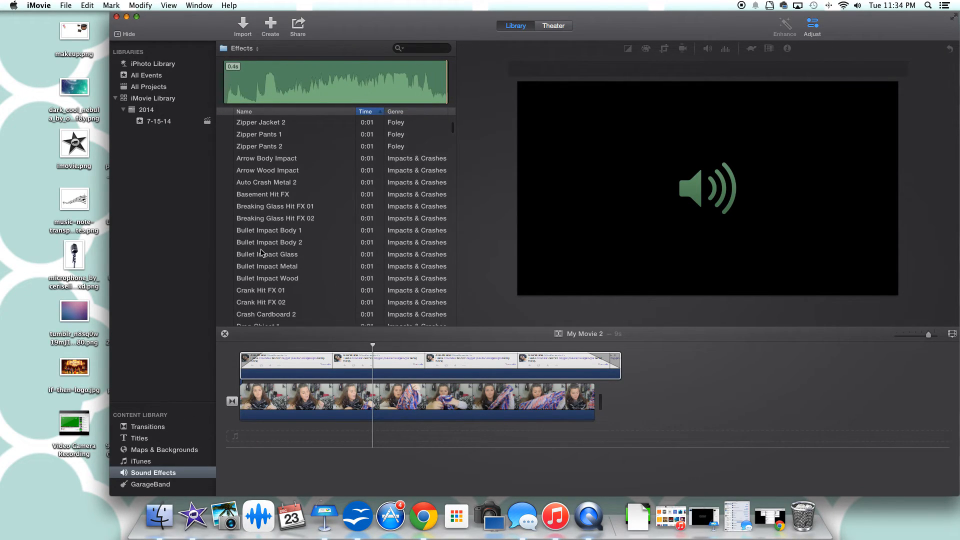
{"action": "scroll", "scroll_direction": "down", "scroll_amount": 3}
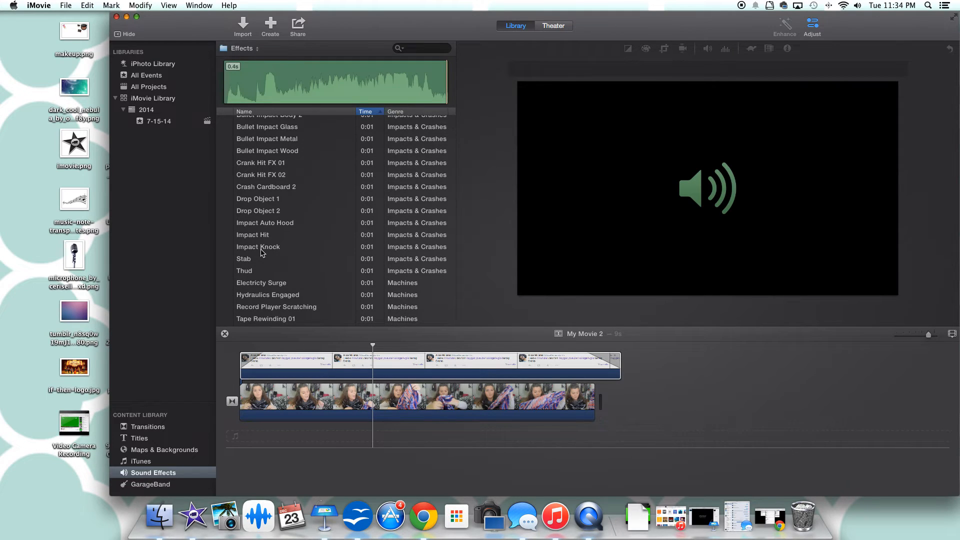
{"action": "left_click", "coordinate": [257, 271]}
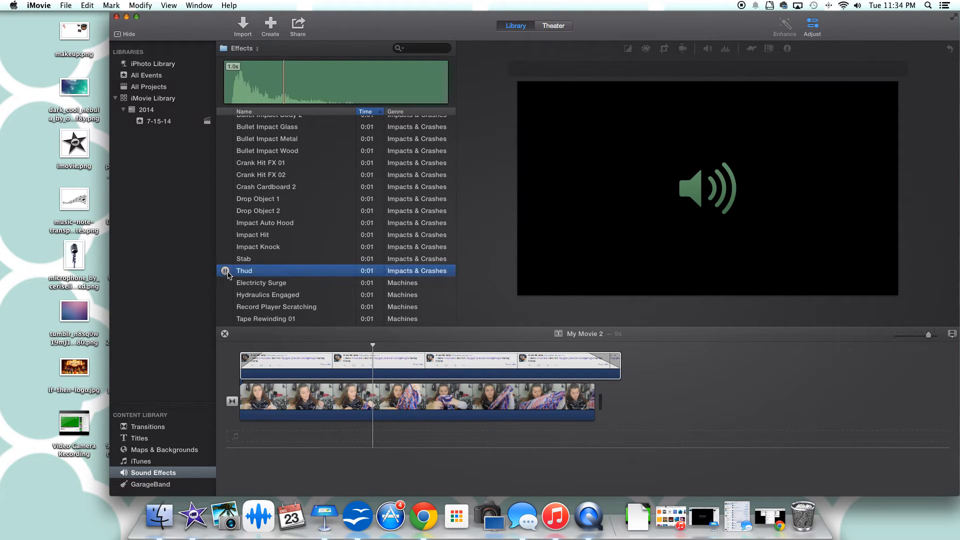
{"action": "scroll", "scroll_direction": "down", "scroll_amount": 3}
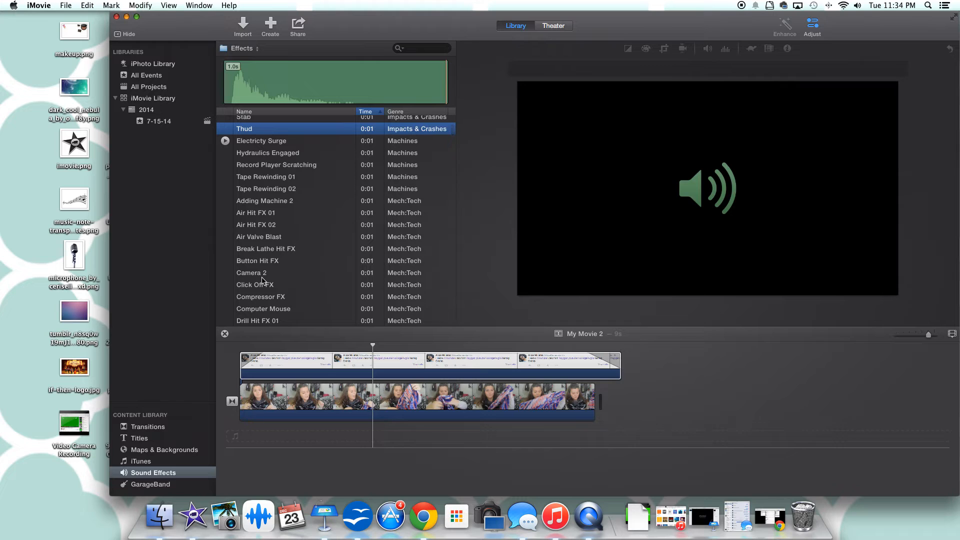
{"action": "left_click", "coordinate": [255, 260]}
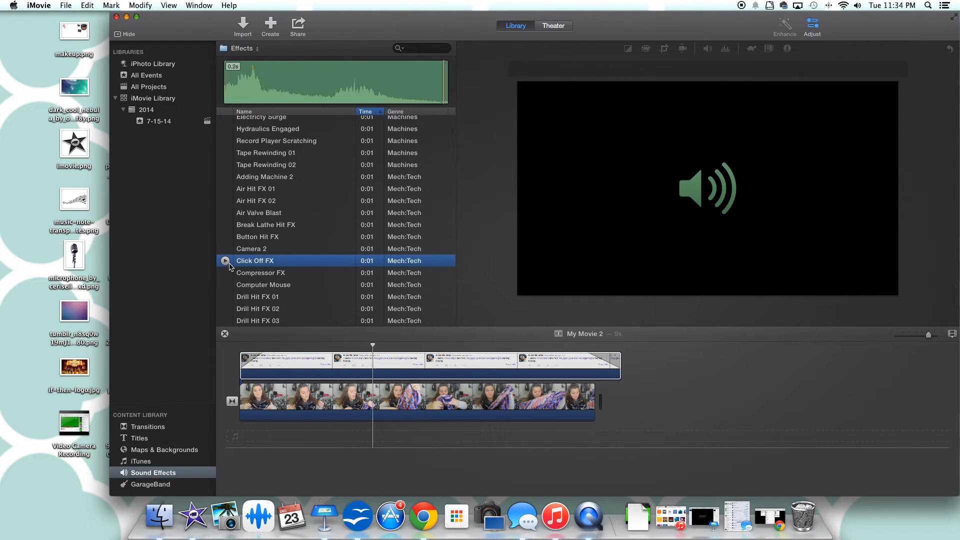